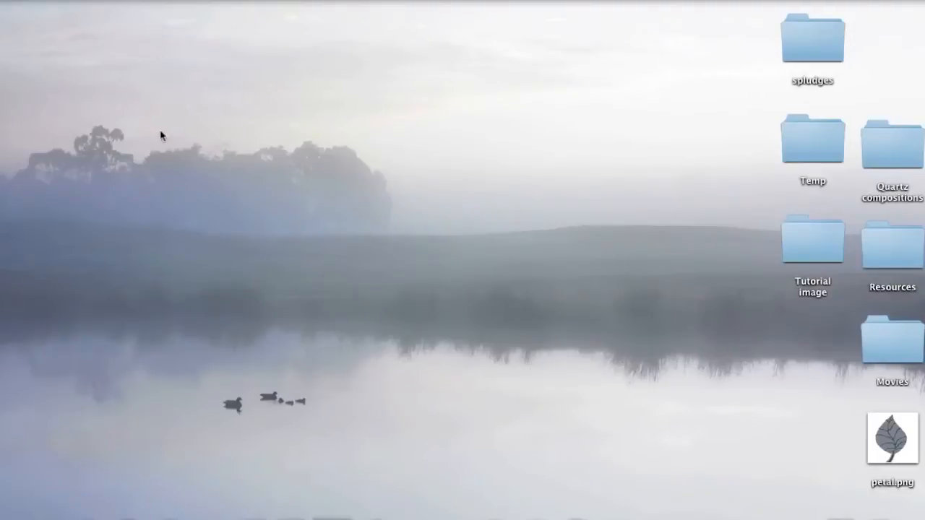
mouse_move(238, 247)
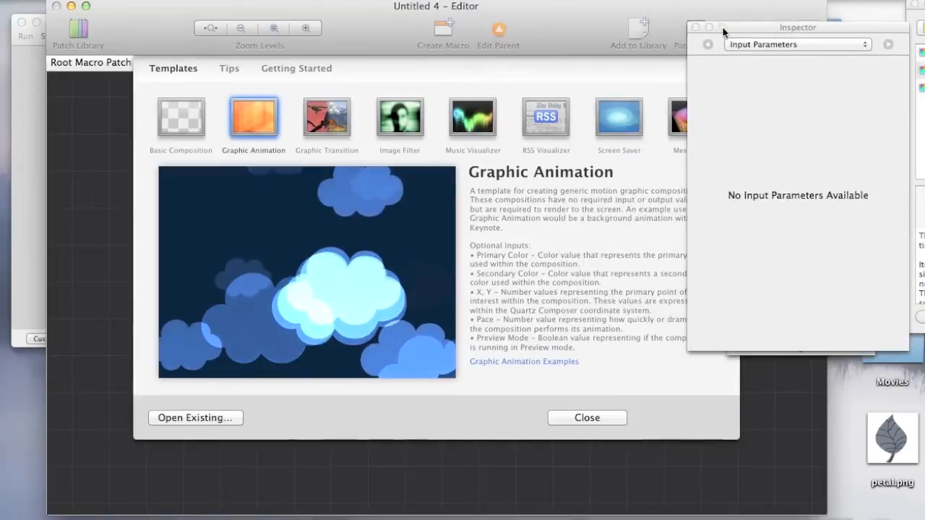
Step: Pick the Graphic Animation template and open it as a new composition
click(253, 117)
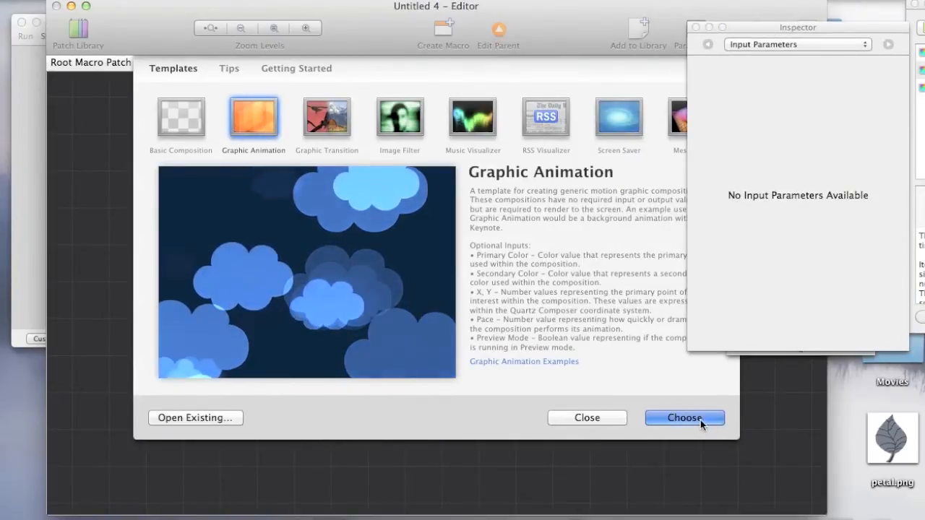
click(684, 418)
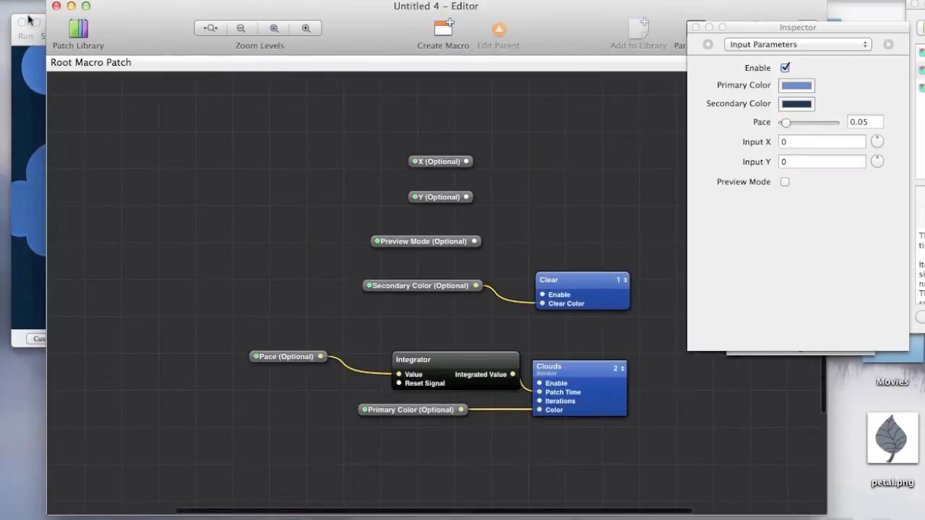
click(24, 36)
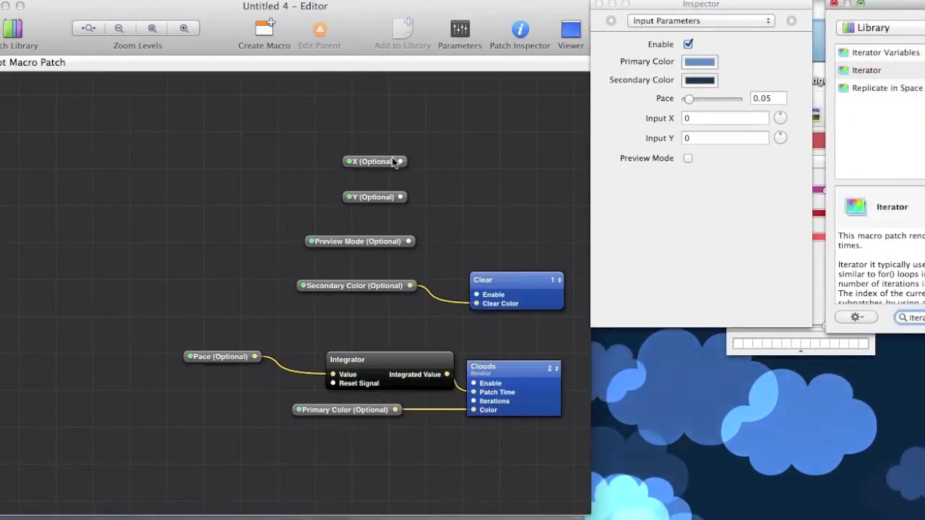
mouse_move(450, 162)
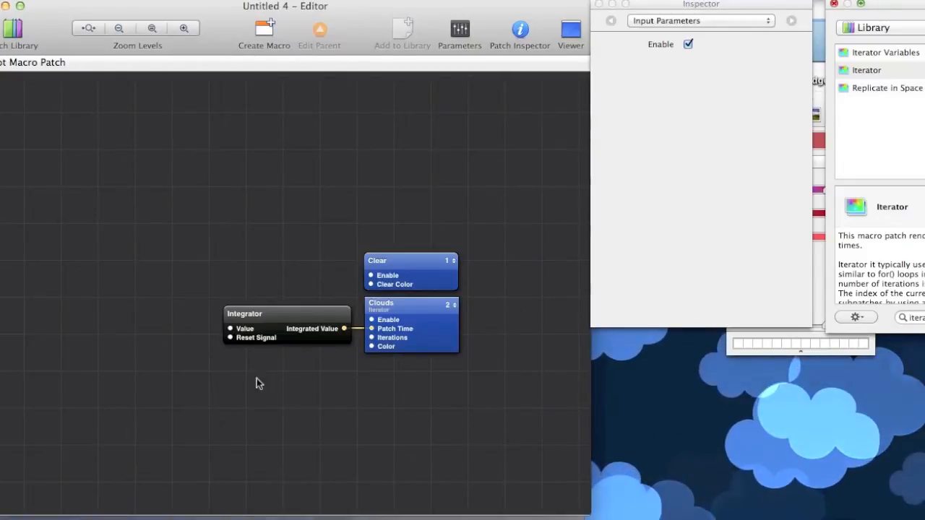
click(272, 325)
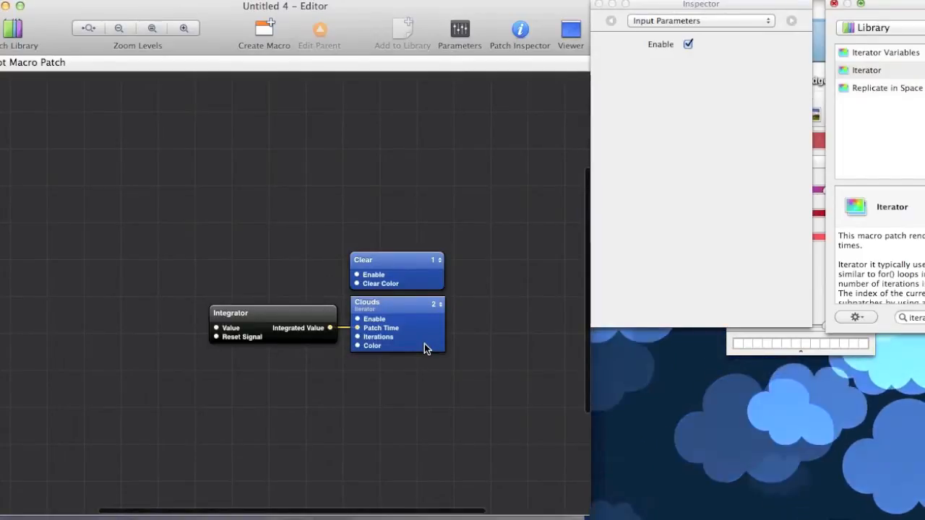
Step: Enter the Clouds iterator macro to reveal its sprite, interpolation and cloud image patches
double_click(396, 324)
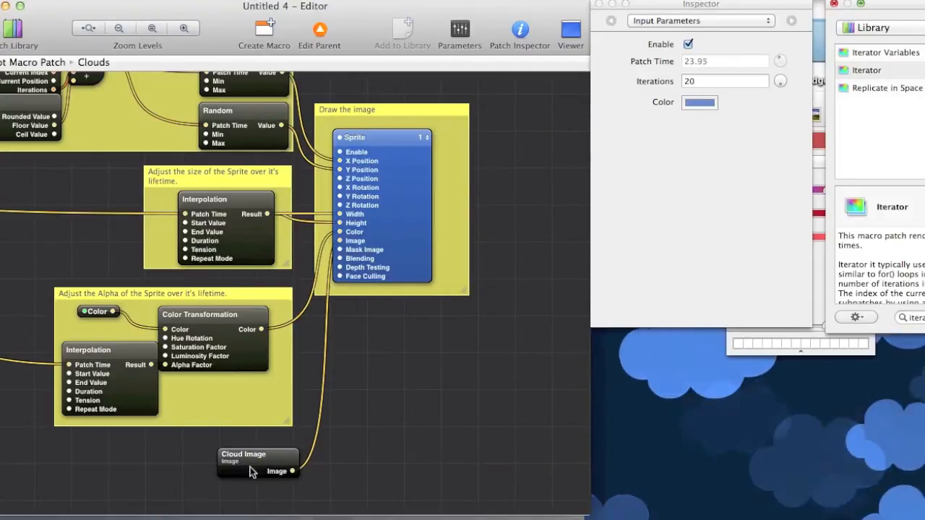
Step: Swap the cloud image for petal.png and feed it into the Sprite's Image input
click(255, 463)
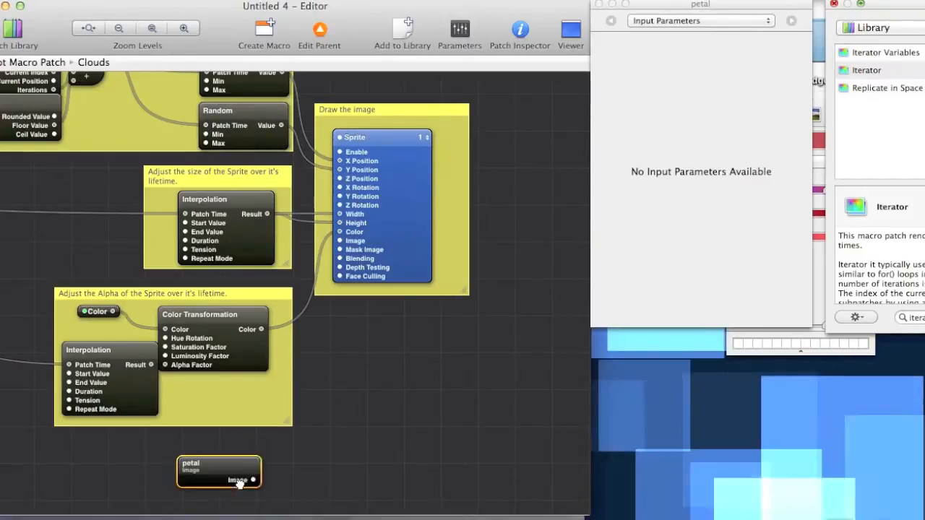
drag(219, 472, 258, 463)
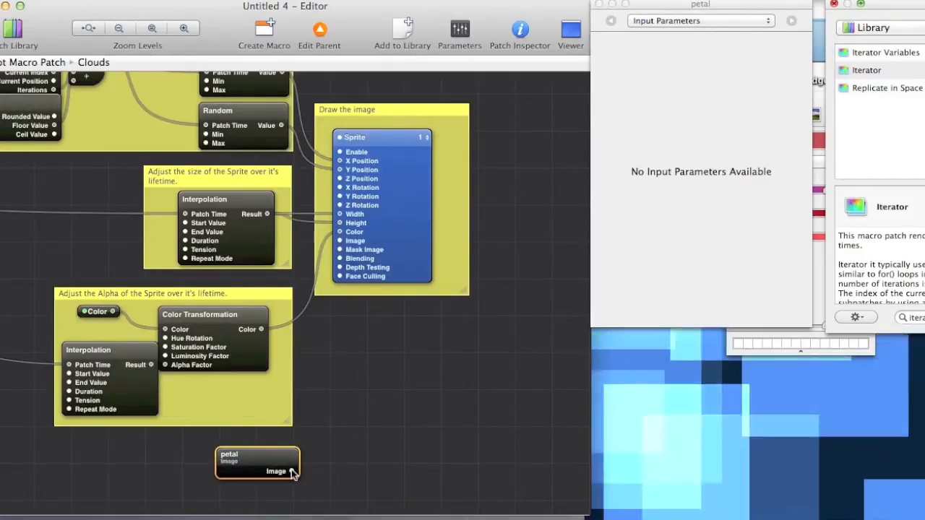
drag(292, 471, 341, 241)
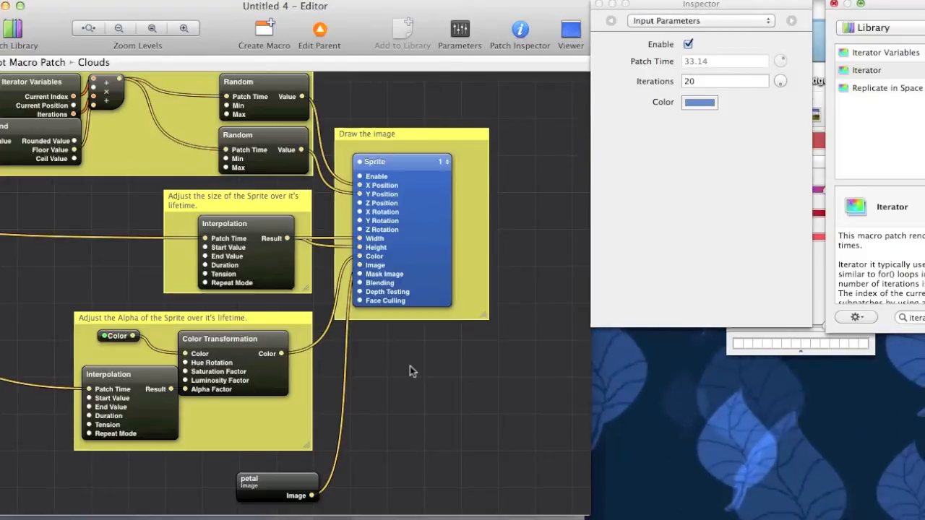
Step: Give the size Interpolation a Start Value of 1 and End Value of 0.5
click(375, 161)
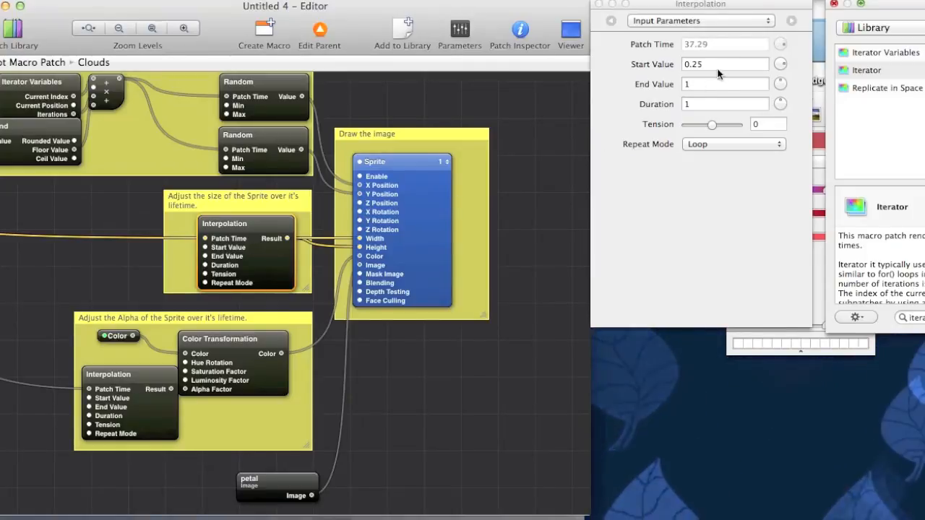
click(725, 64)
text(1)
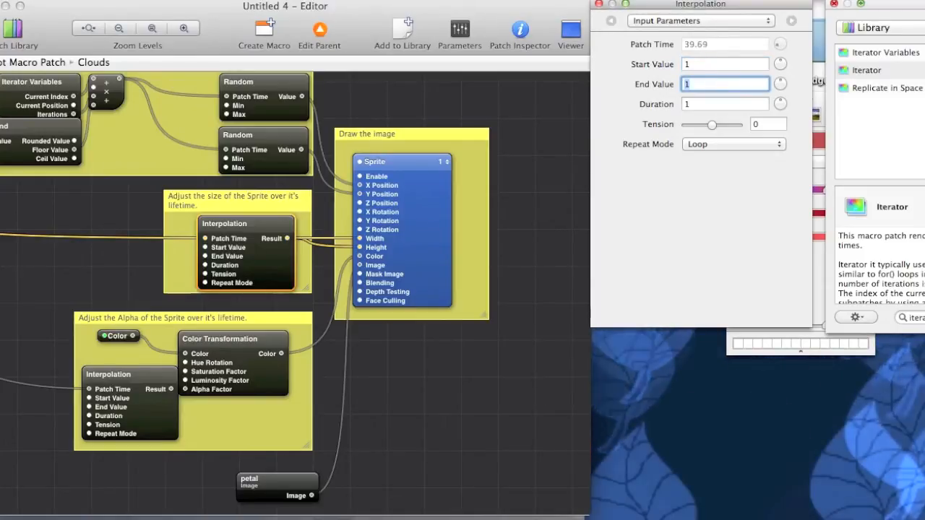
text(0.5)
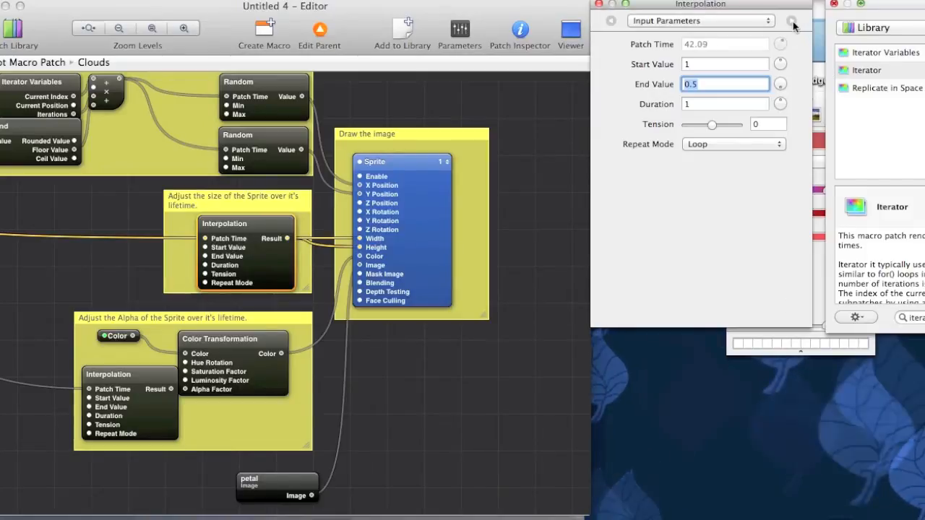
Step: Switch the size interpolation to a predefined interpolation curve
click(793, 20)
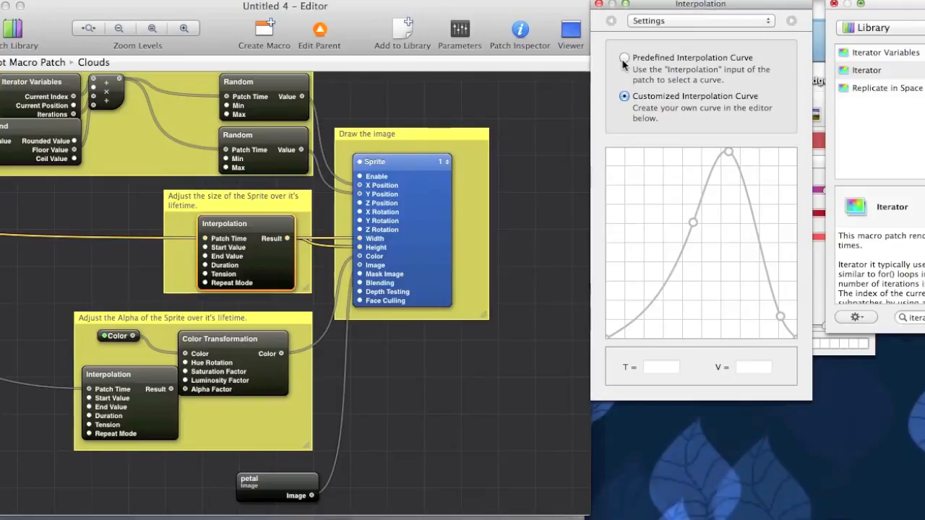
click(624, 58)
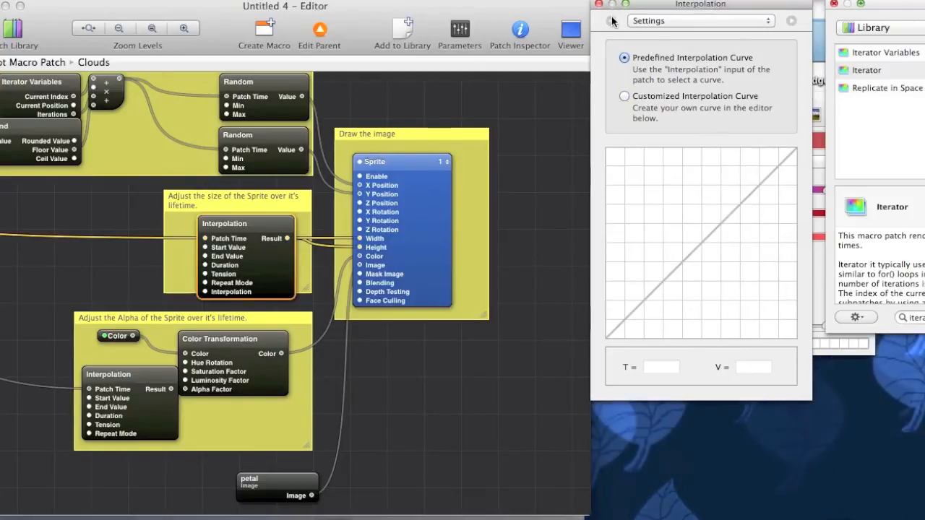
click(699, 20)
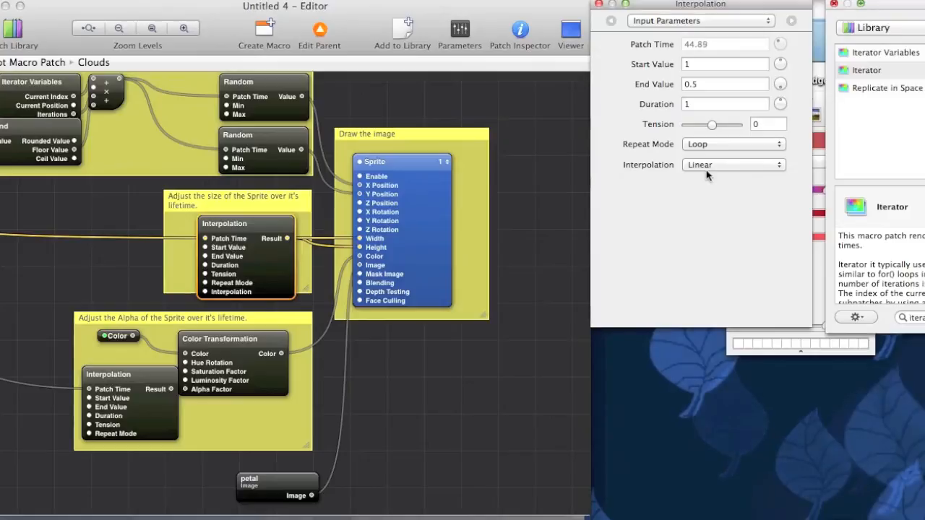
Step: Try Sinusoidal Out and Sinusoidal In easing on size, then settle on Linear
click(732, 165)
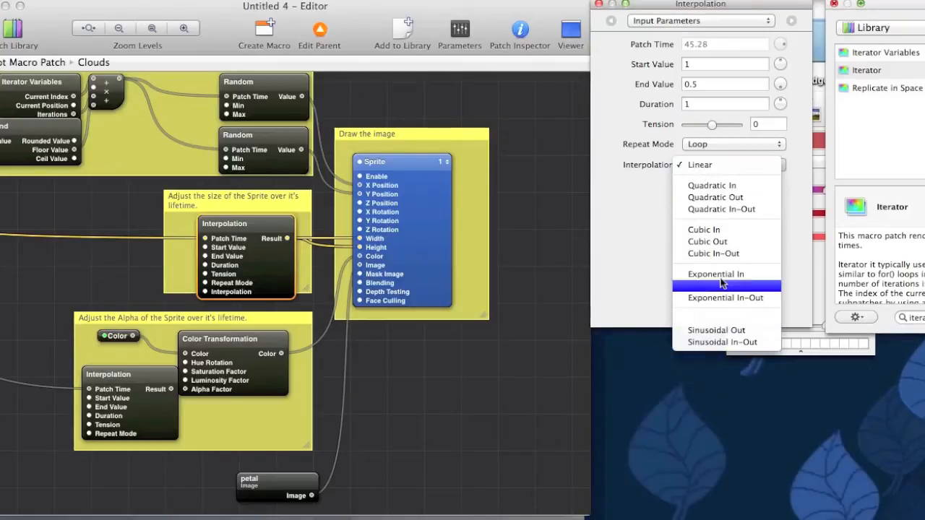
mouse_move(727, 298)
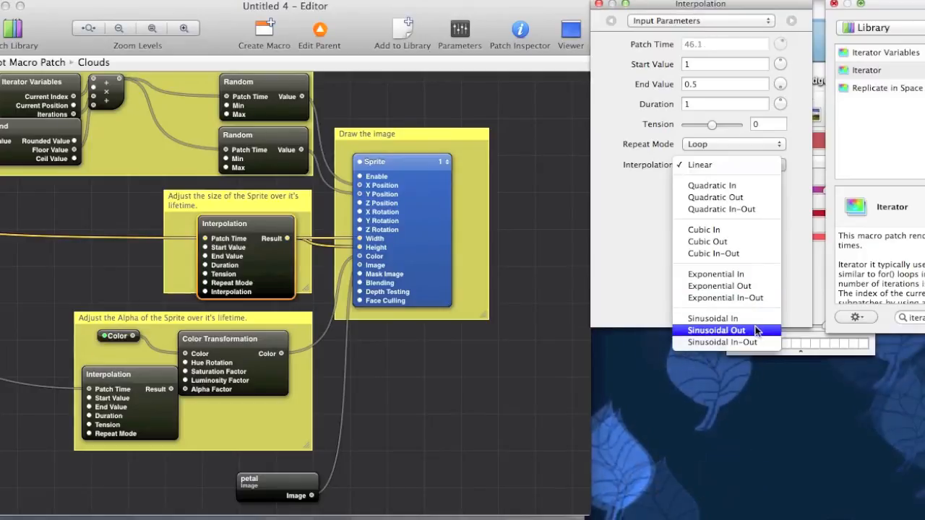
click(716, 330)
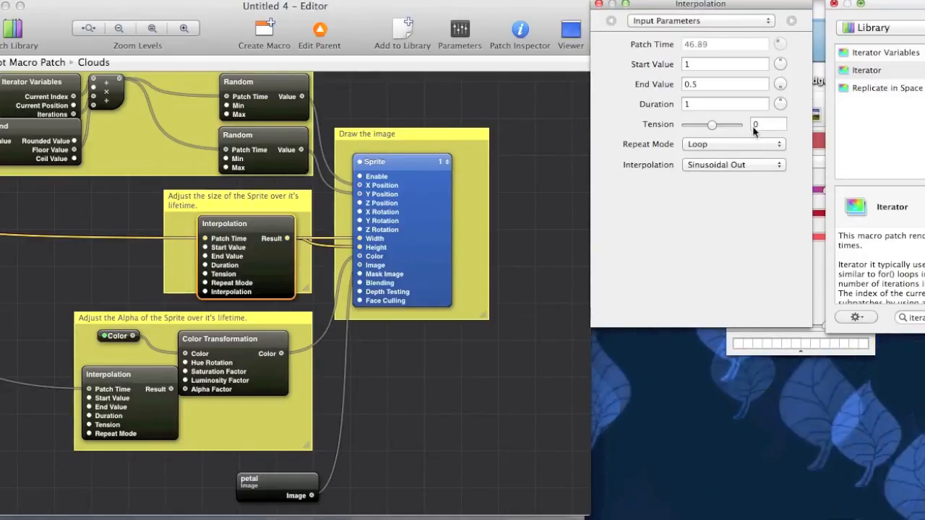
click(734, 164)
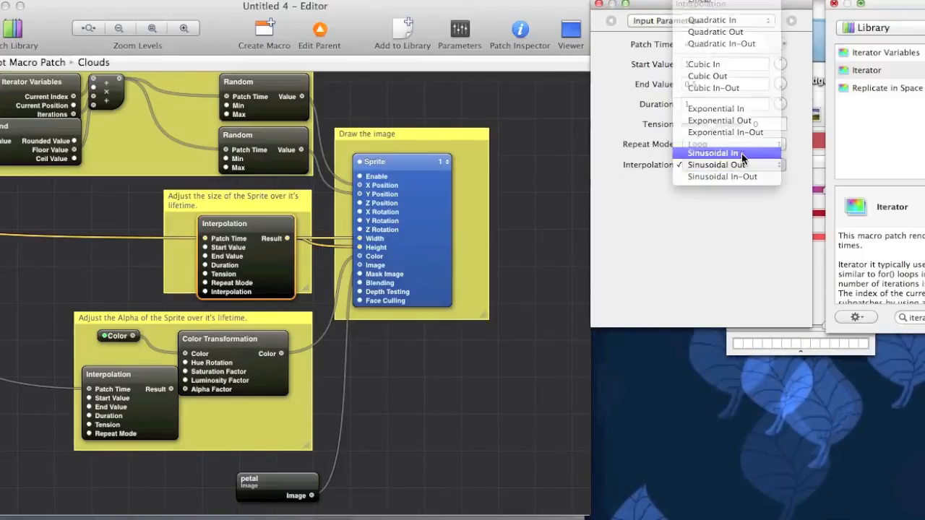
click(713, 153)
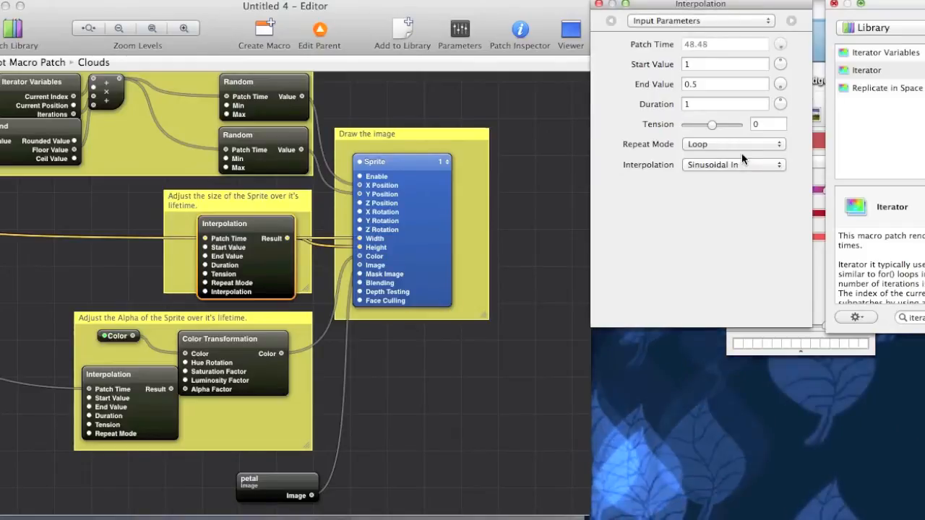
click(734, 165)
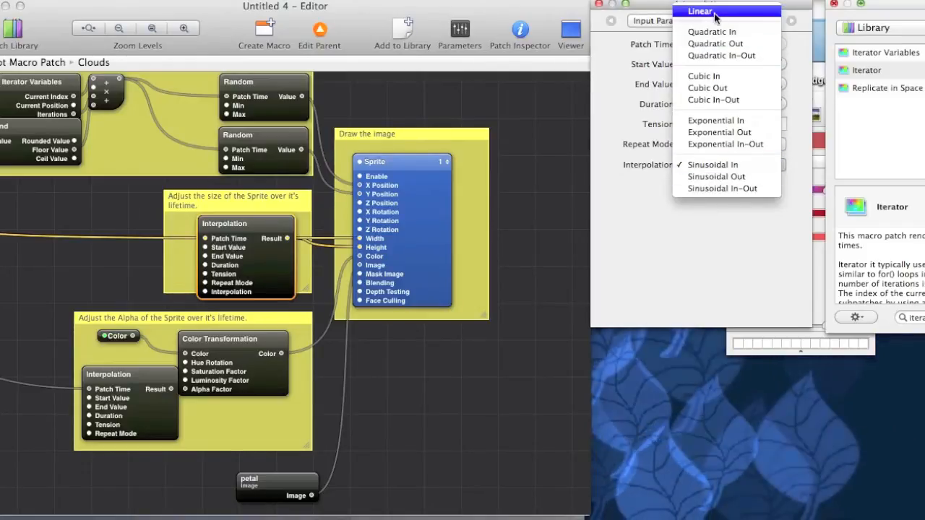
click(698, 11)
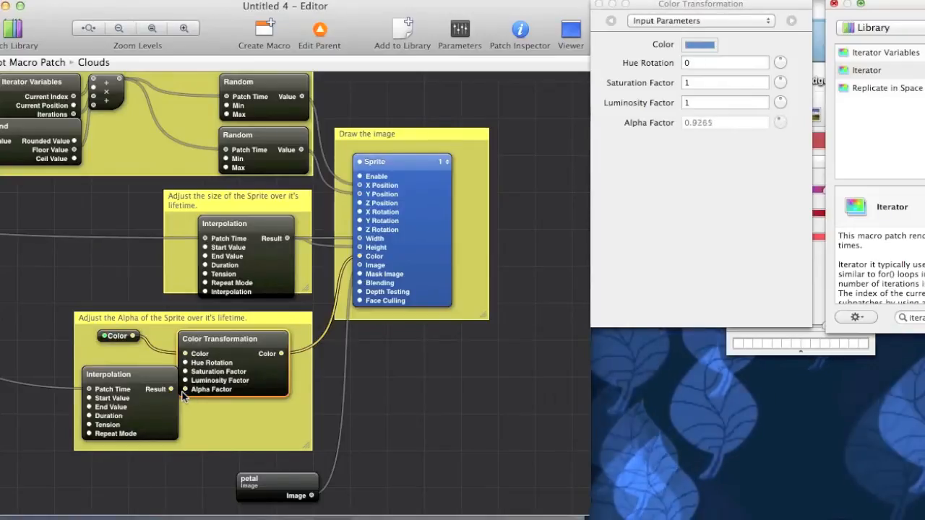
Step: Wire the alpha Interpolation's Result to Alpha Factor and inspect its 0-to-1 settings
click(108, 374)
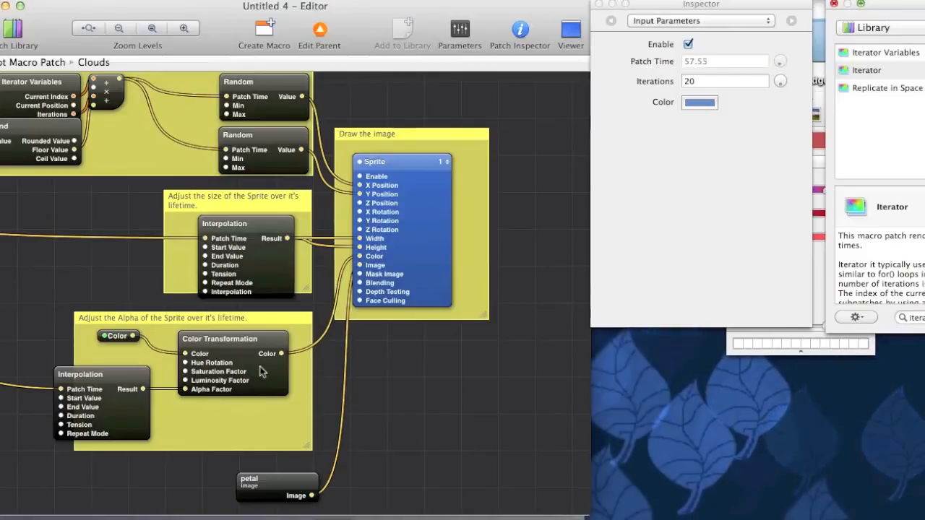
click(81, 374)
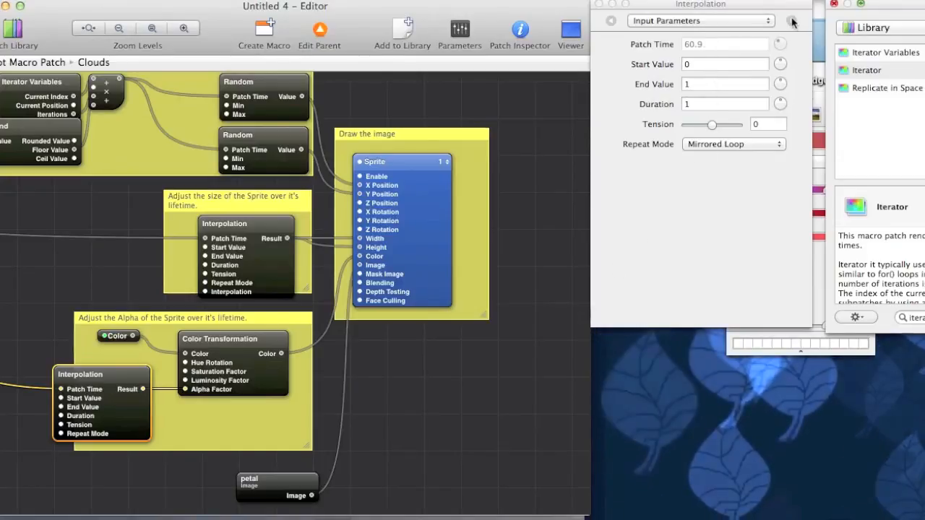
Step: Set the alpha interpolation to a predefined curve in its Settings page
click(793, 20)
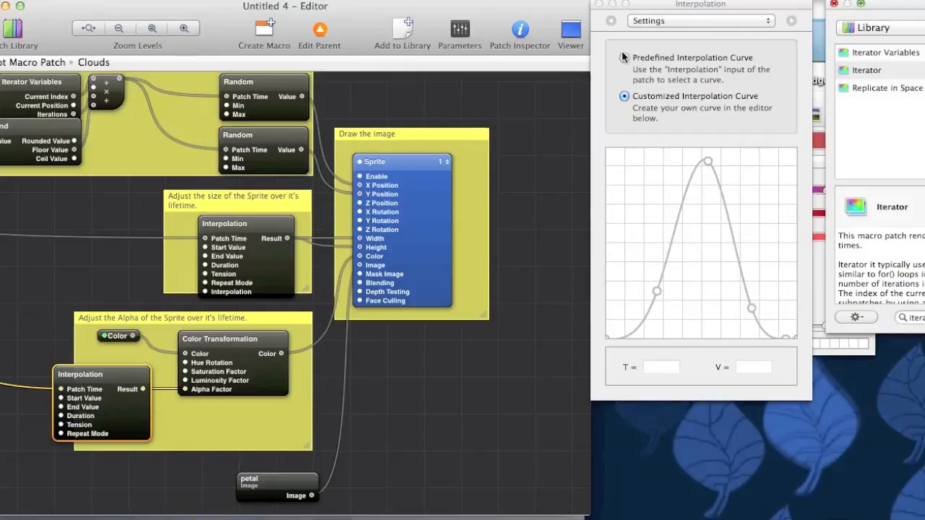
click(612, 20)
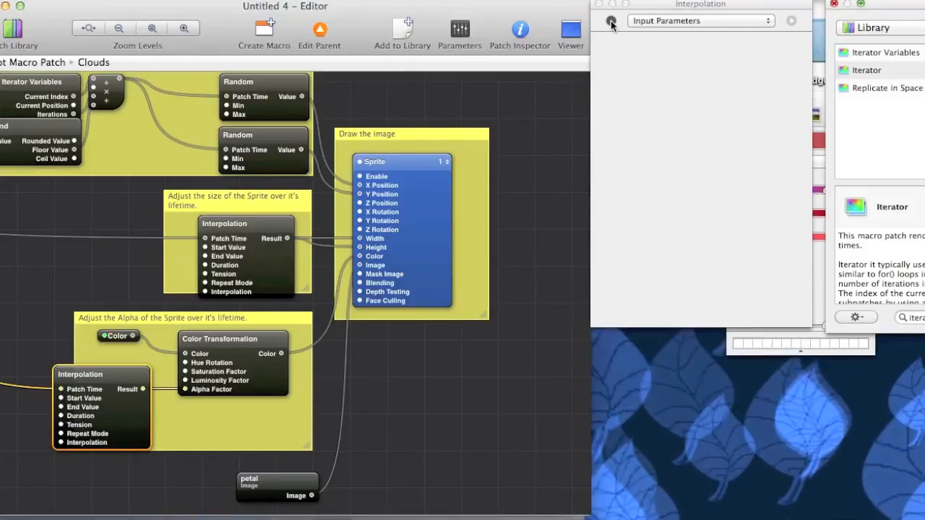
click(611, 20)
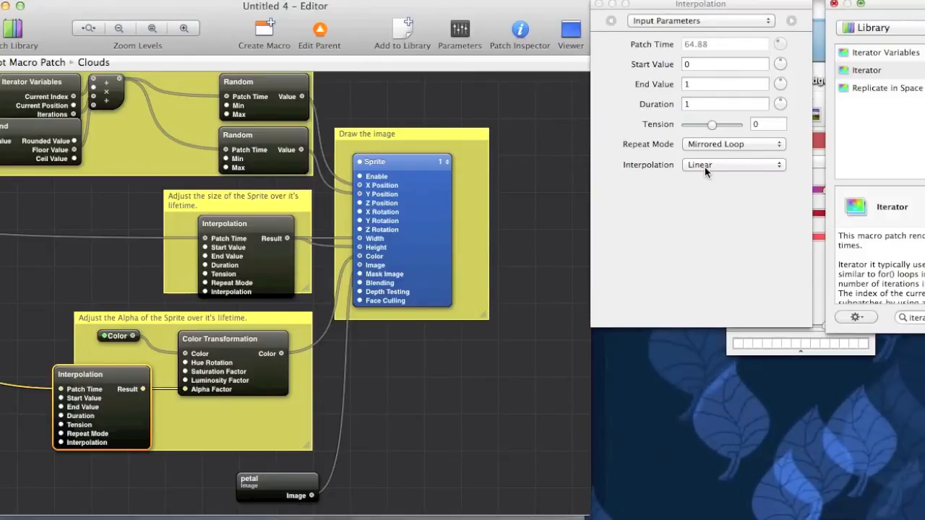
Step: Change the alpha interpolation's Repeat Mode from Mirrored Loop to Loop
click(734, 144)
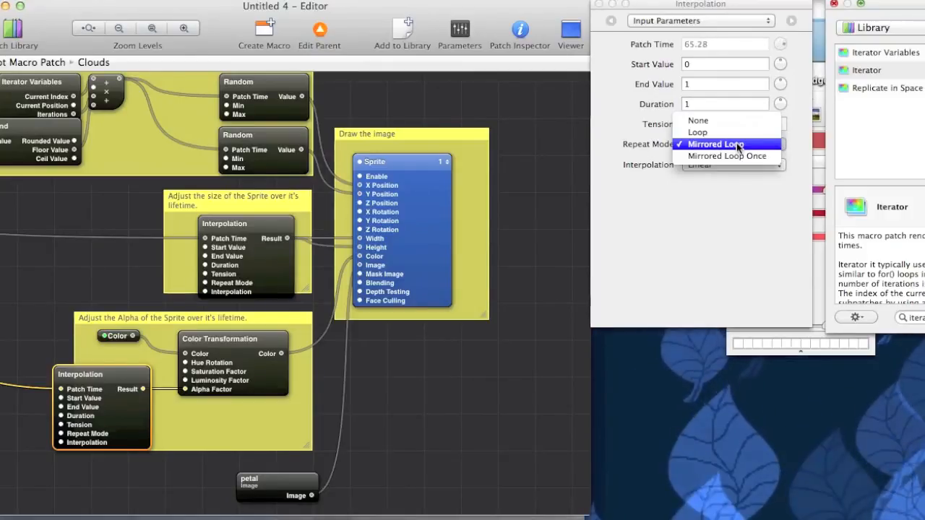
click(698, 131)
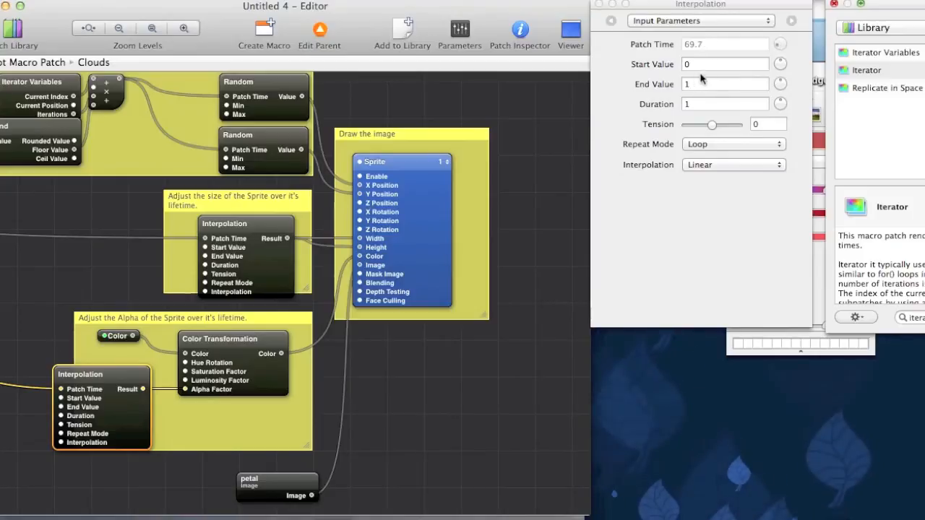
Step: Enter 0.5 as the alpha interpolation's Start Value
click(725, 64)
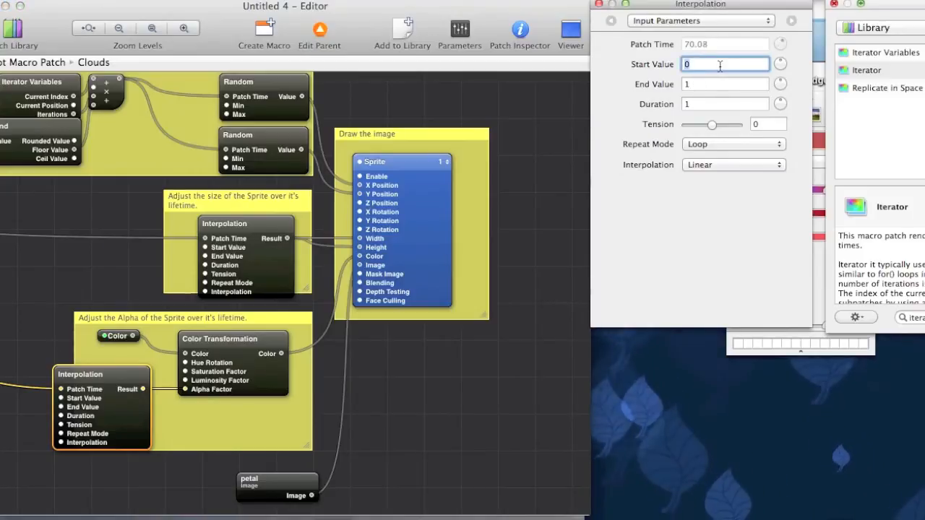
text(0.5)
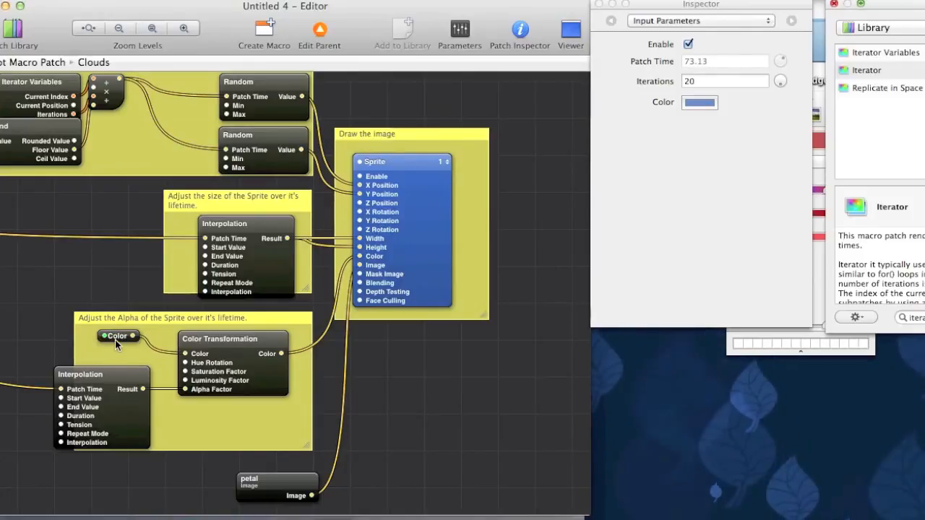
mouse_move(117, 343)
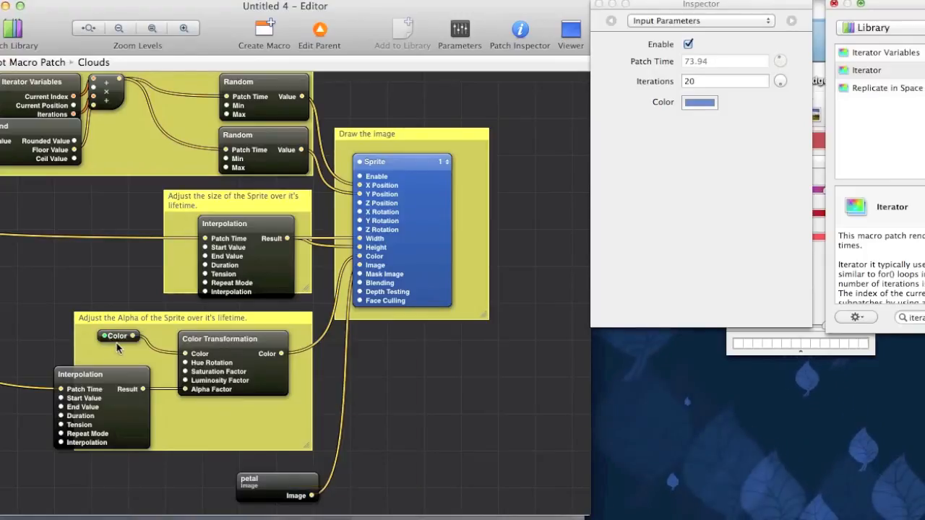
mouse_move(113, 336)
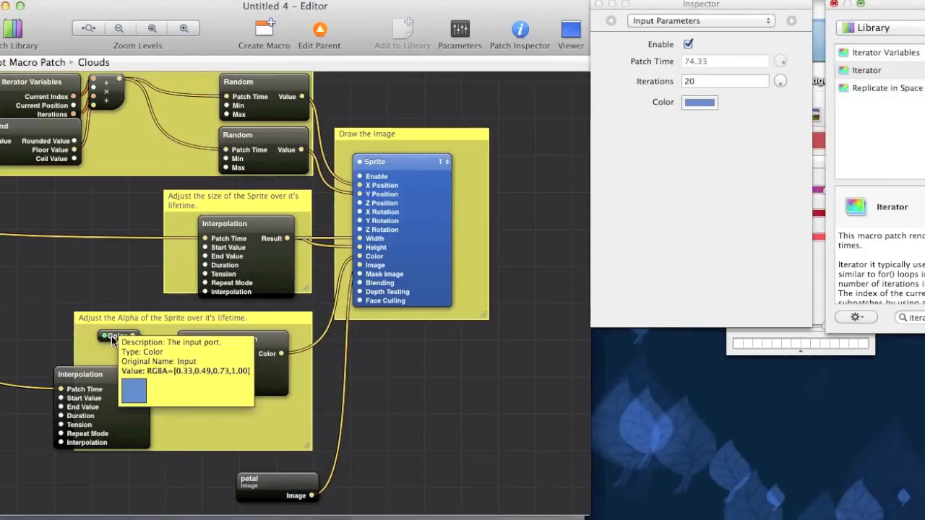
Step: Exit the Clouds macro to the top level with Clear and Integrator
click(116, 336)
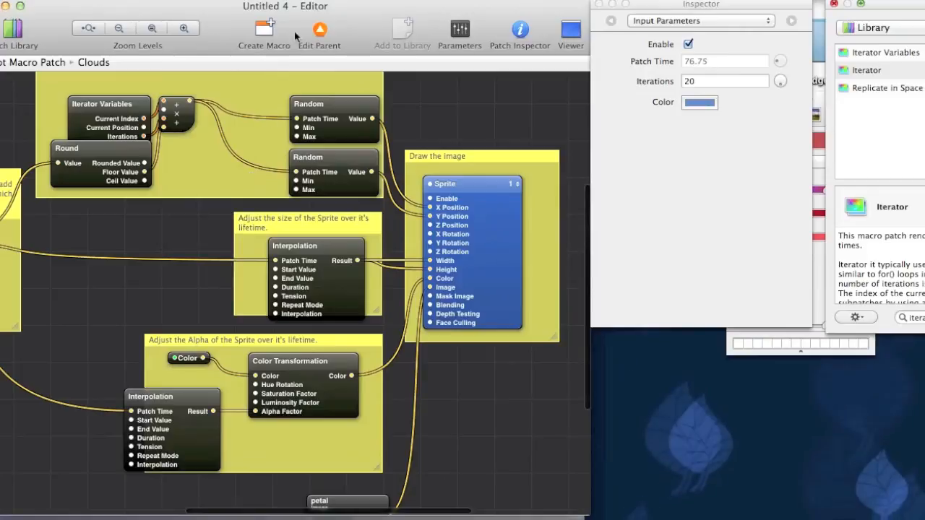
click(319, 29)
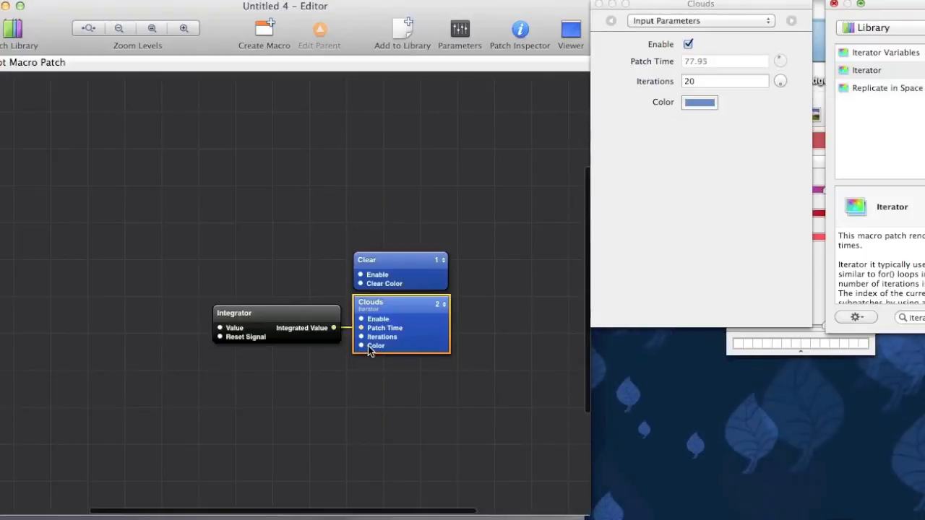
Step: Set the Clouds colour to hue 0 with 100% saturation and brightness
click(699, 102)
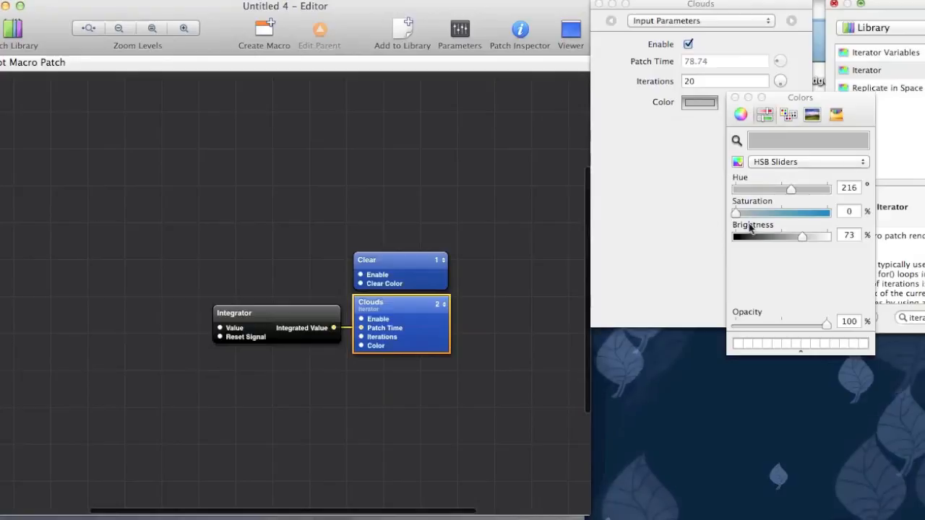
drag(736, 212, 828, 212)
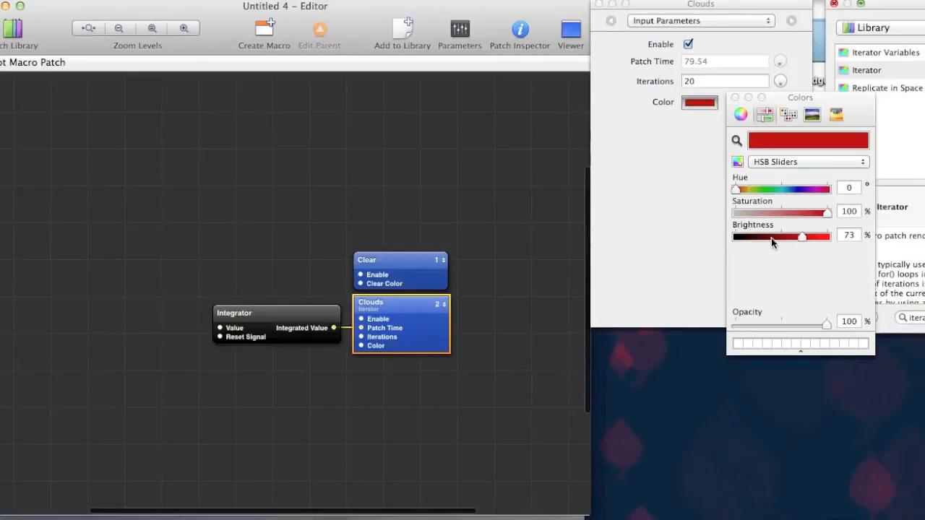
drag(801, 236, 830, 236)
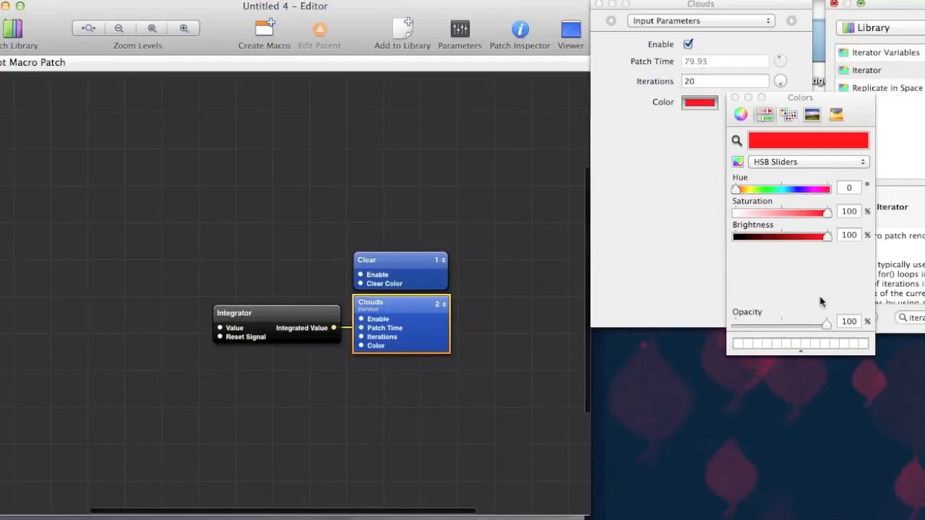